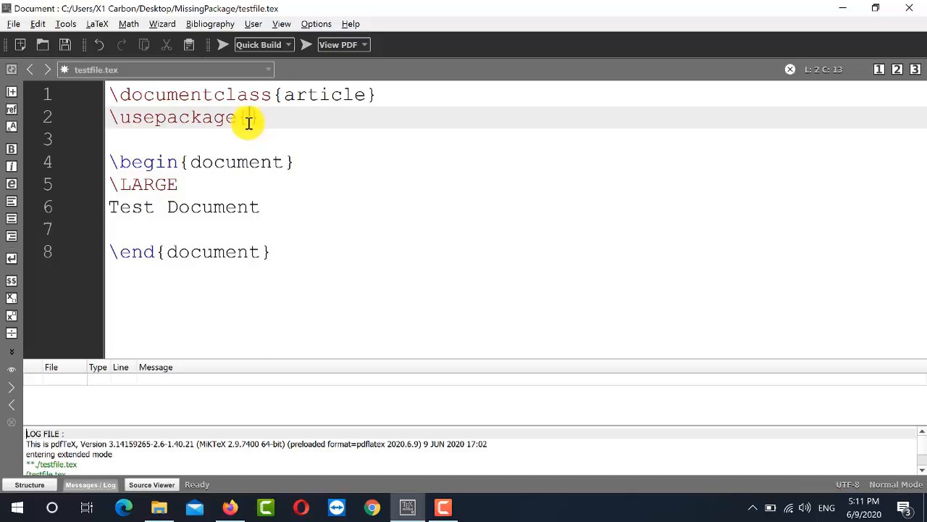
# Complete line 2 as \usepackage{symlist} in testfile.tex.
pyautogui.write('{syml}')
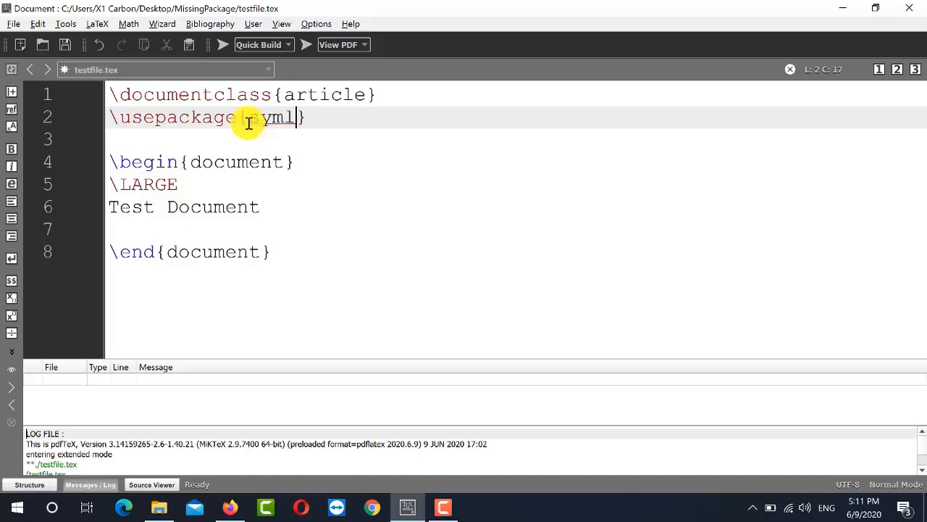
pyautogui.write('ist')
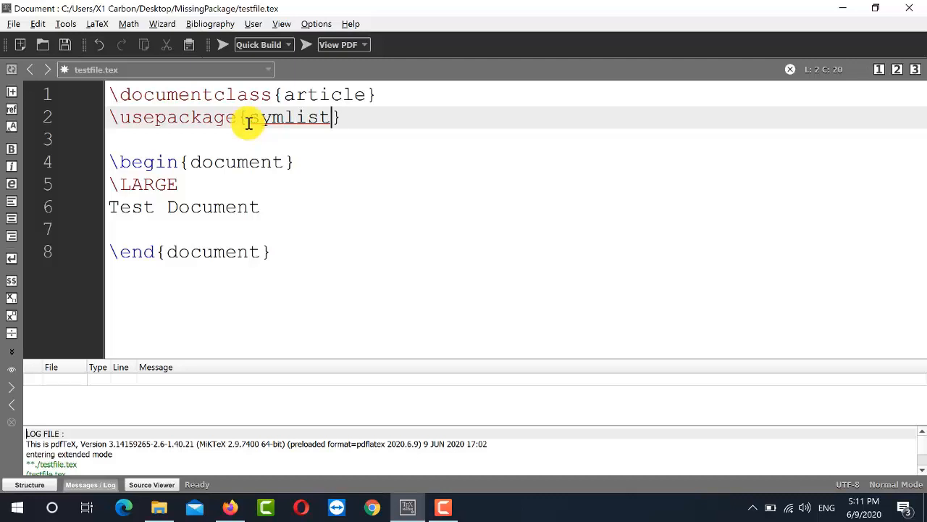
pyautogui.moveTo(226, 58)
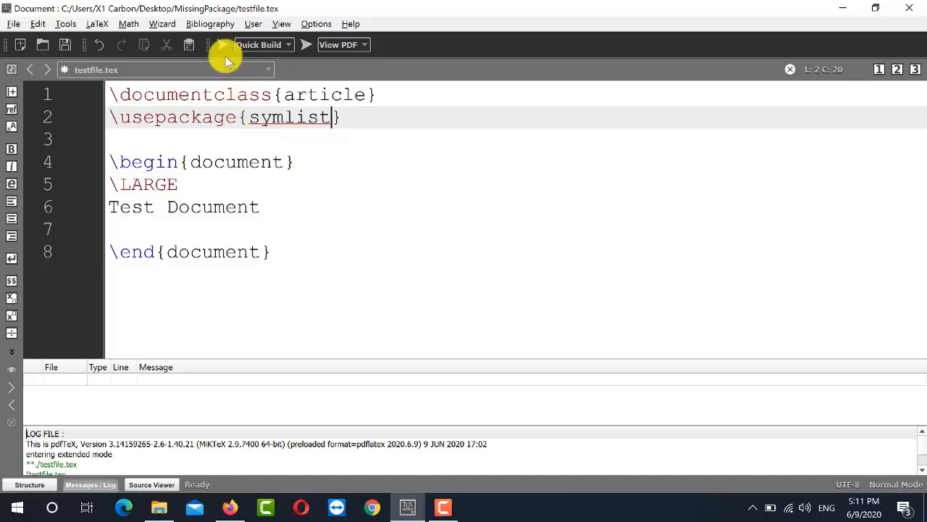
# Run Quick Build and get the 'File symlist.sty not found' error.
pyautogui.click(226, 44)
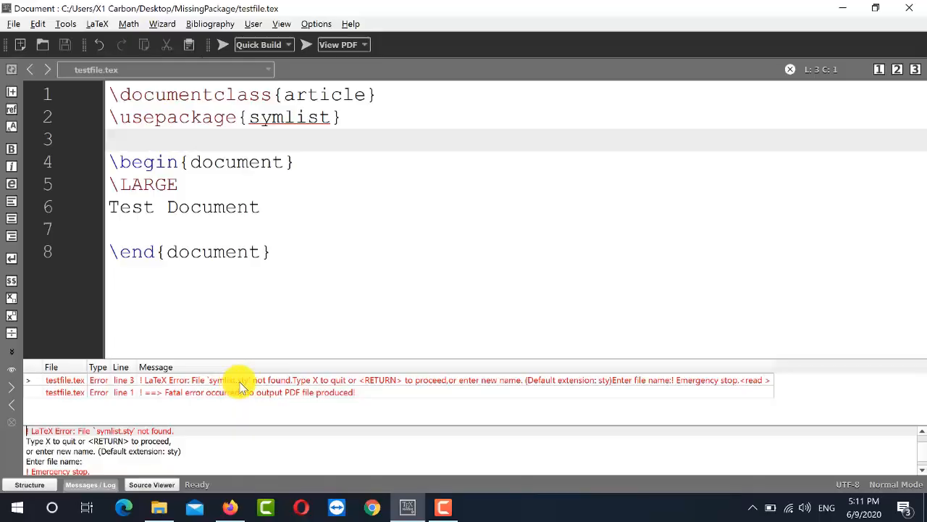
pyautogui.moveTo(281, 188)
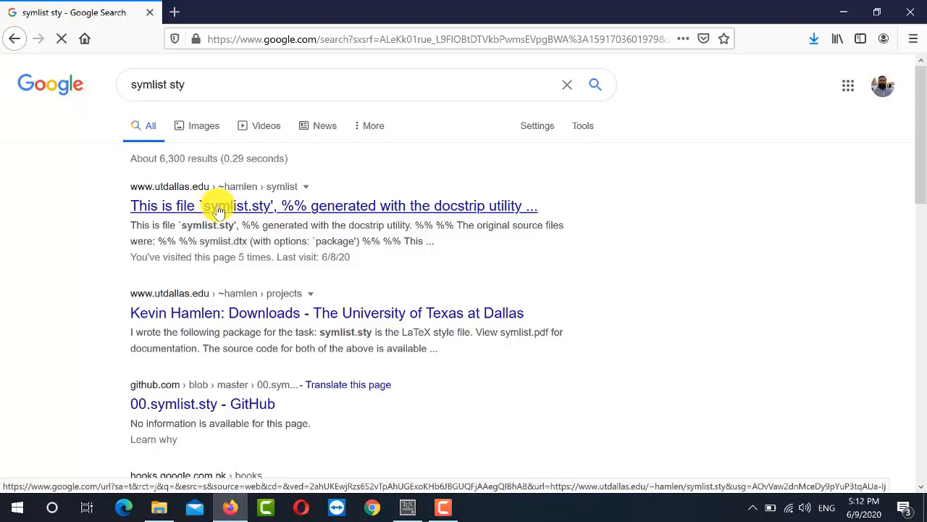
# Save the utdallas symlist.sty page to the Desktop via Save Page As.
pyautogui.click(217, 206)
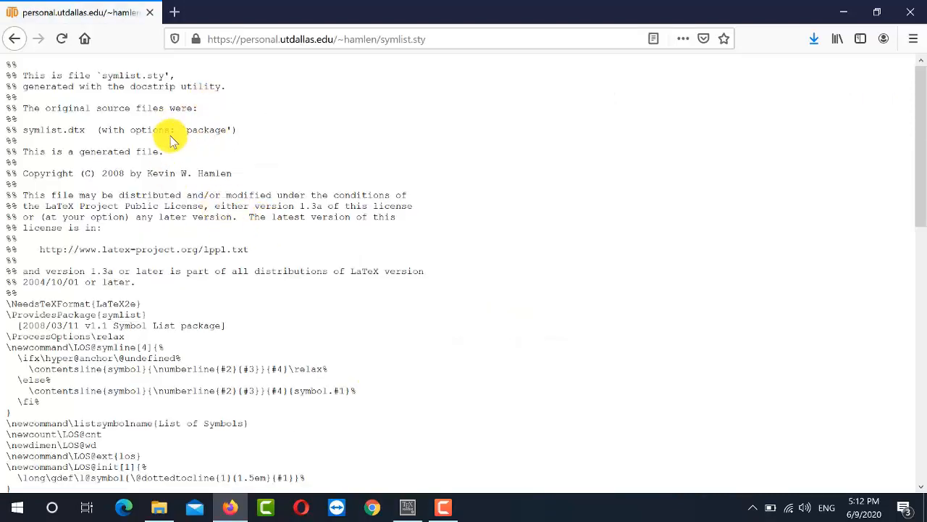
pyautogui.rightClick(171, 139)
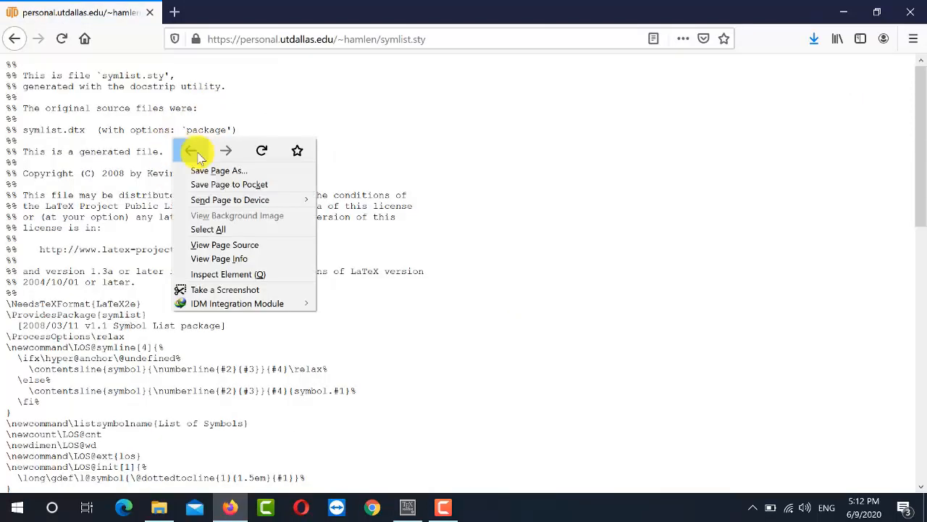
pyautogui.click(219, 171)
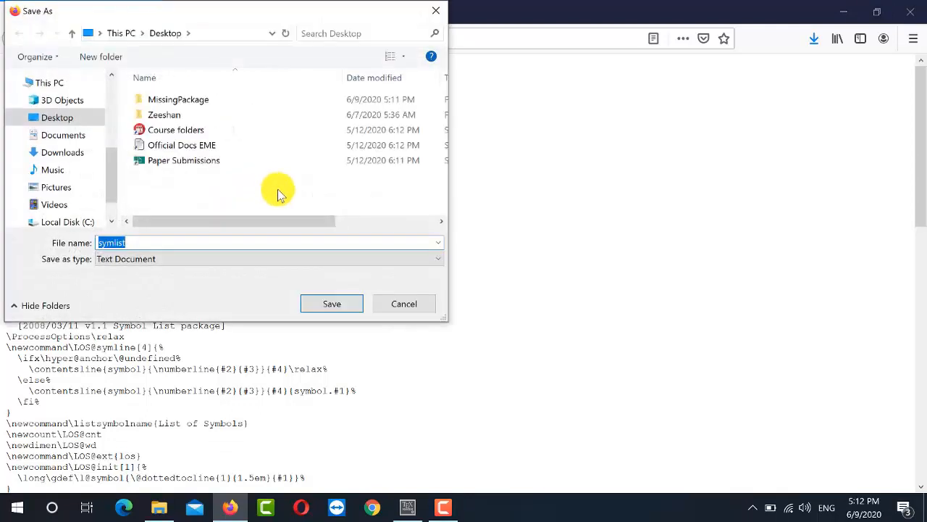
pyautogui.click(145, 243)
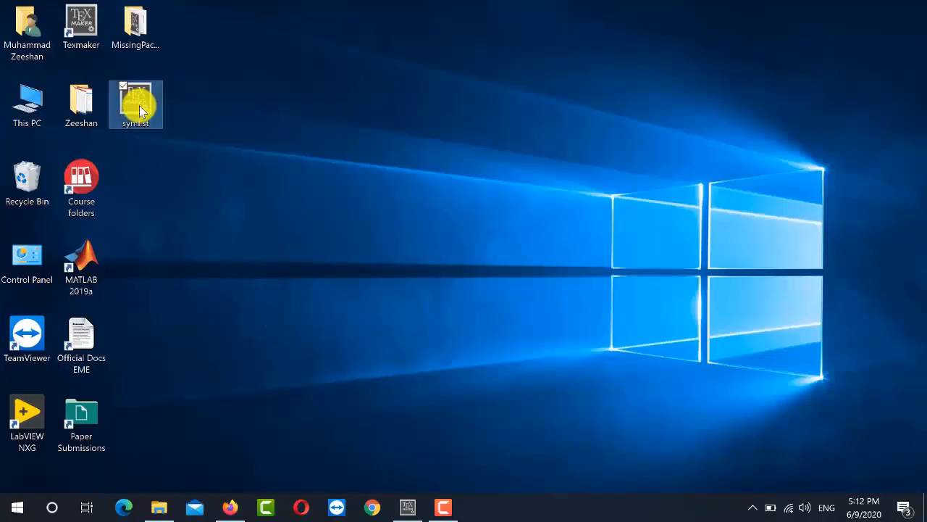
pyautogui.moveTo(137, 104)
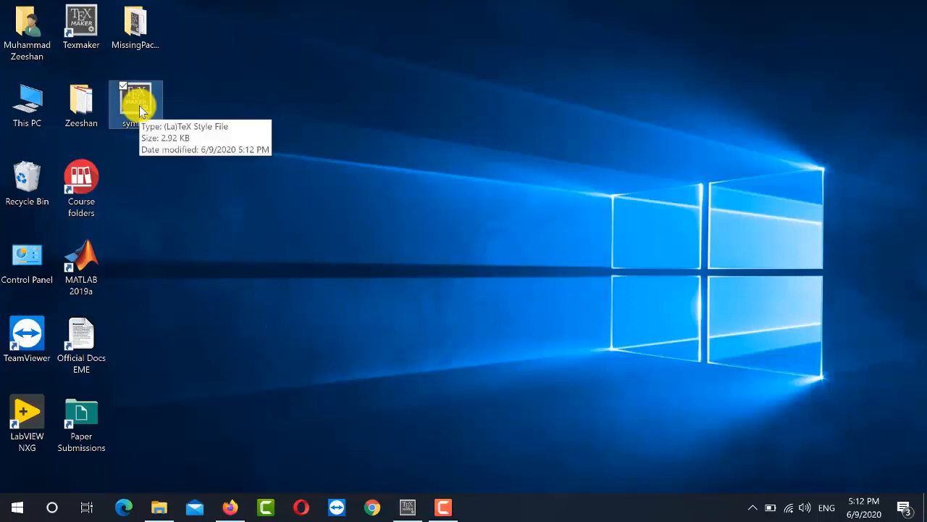
pyautogui.moveTo(243, 233)
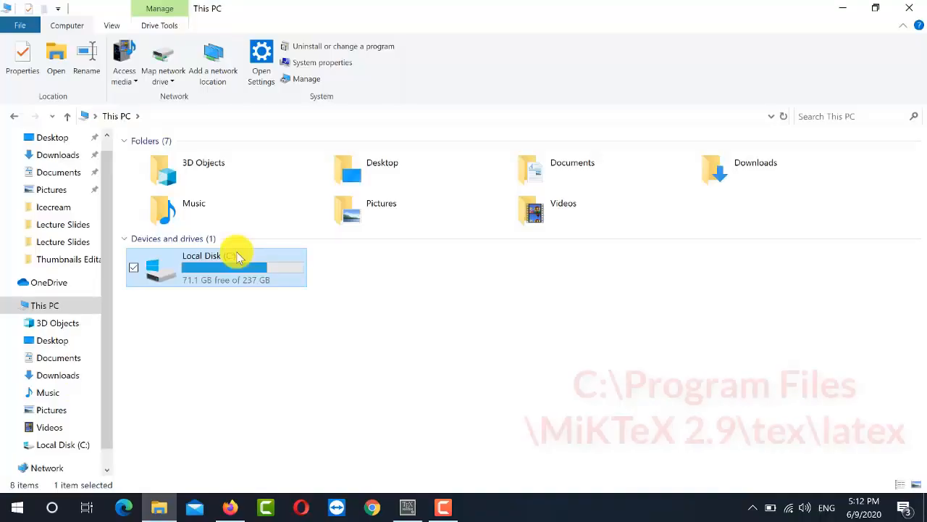
# Copy symlist.sty into C:\Program Files\MiKTeX 2.9\tex\latex with administrator permission.
pyautogui.doubleClick(200, 266)
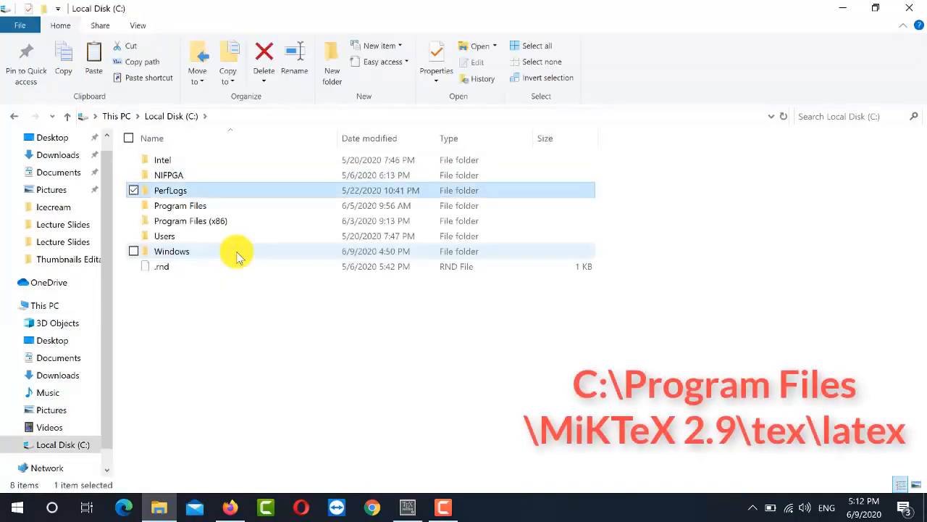
pyautogui.doubleClick(180, 206)
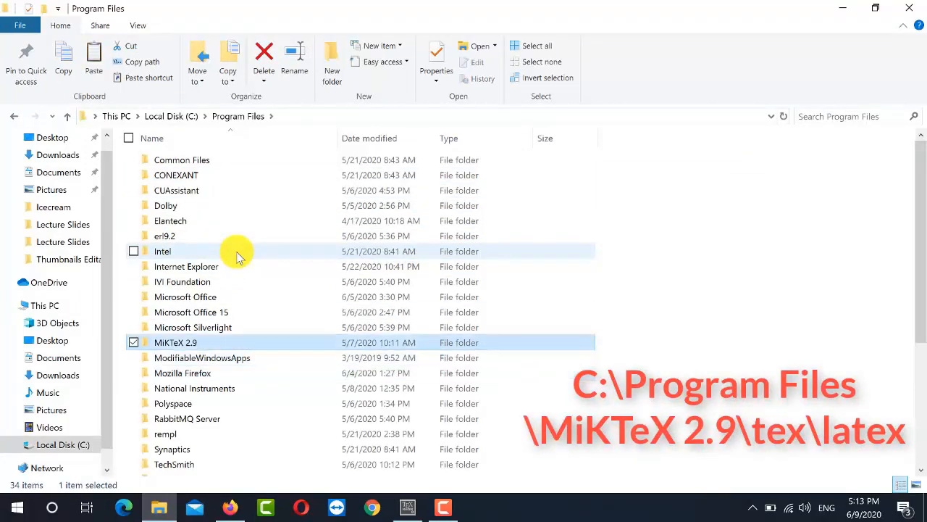
pyautogui.doubleClick(174, 342)
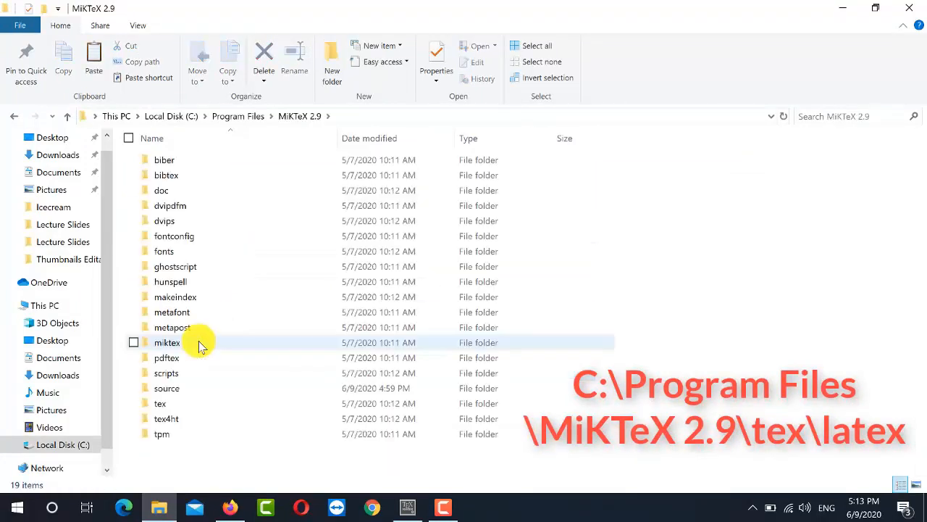
pyautogui.doubleClick(160, 403)
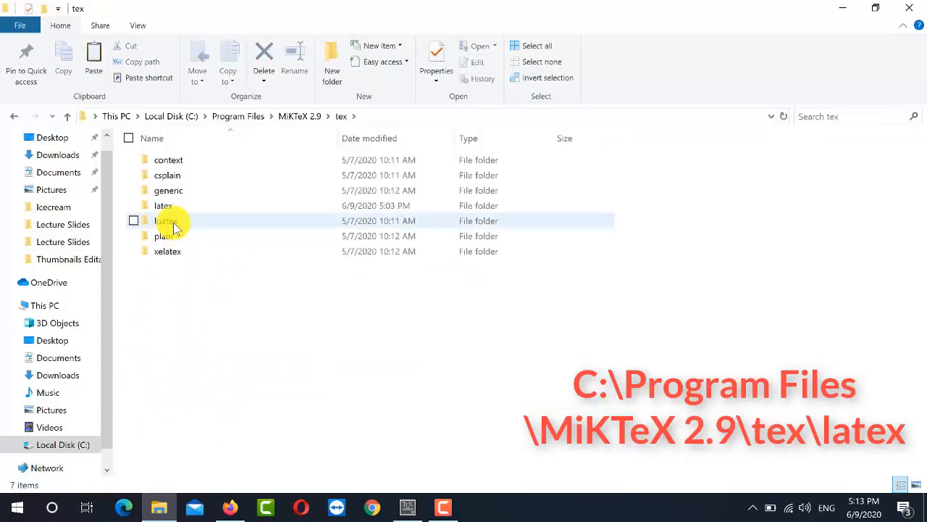
pyautogui.doubleClick(162, 221)
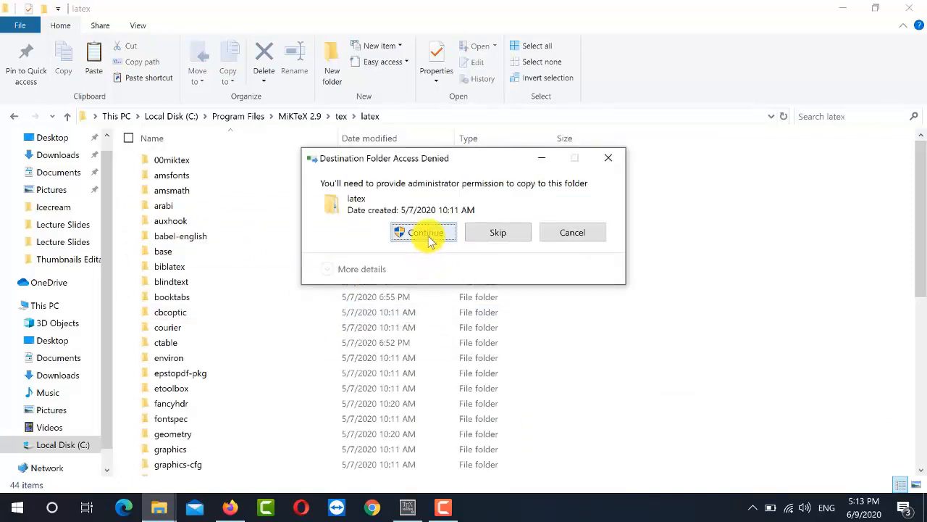
pyautogui.click(423, 232)
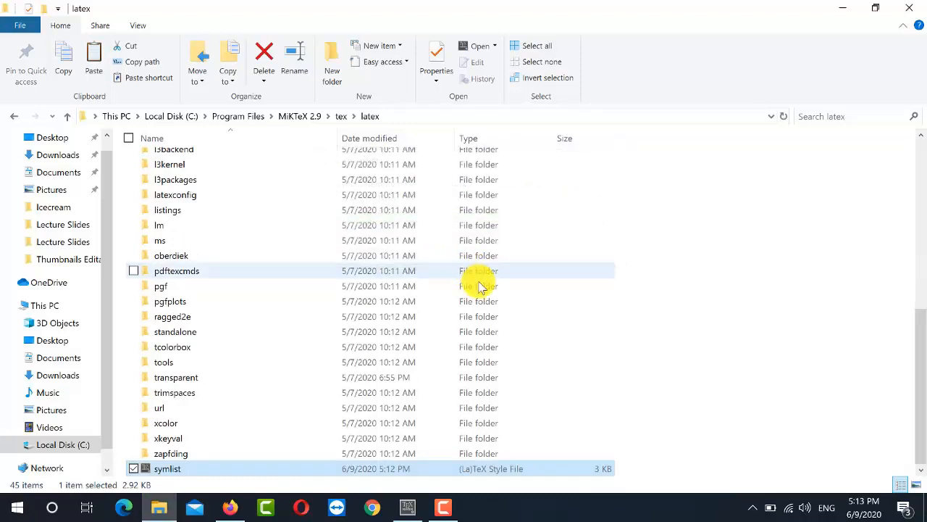
pyautogui.moveTo(246, 462)
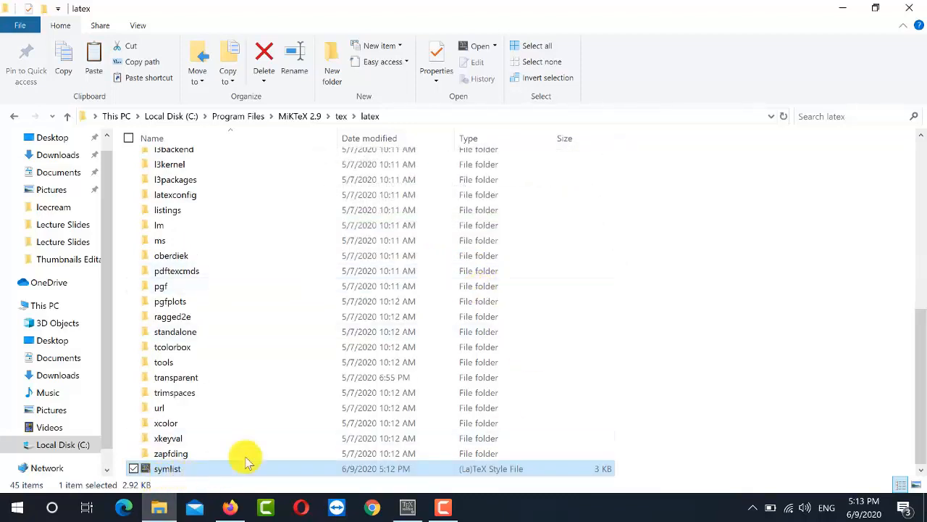
pyautogui.moveTo(11, 510)
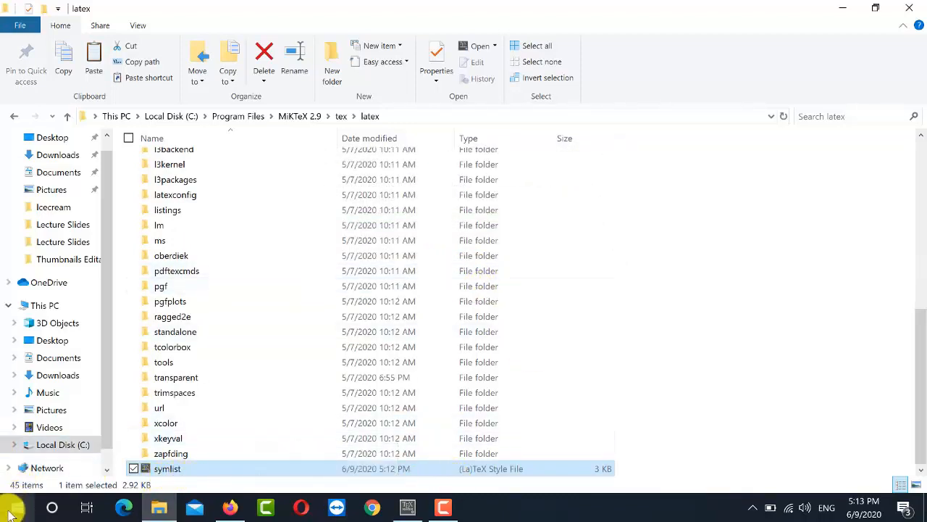
# Search the Start menu for 'mik' to find MiKTeX Console.
pyautogui.click(11, 507)
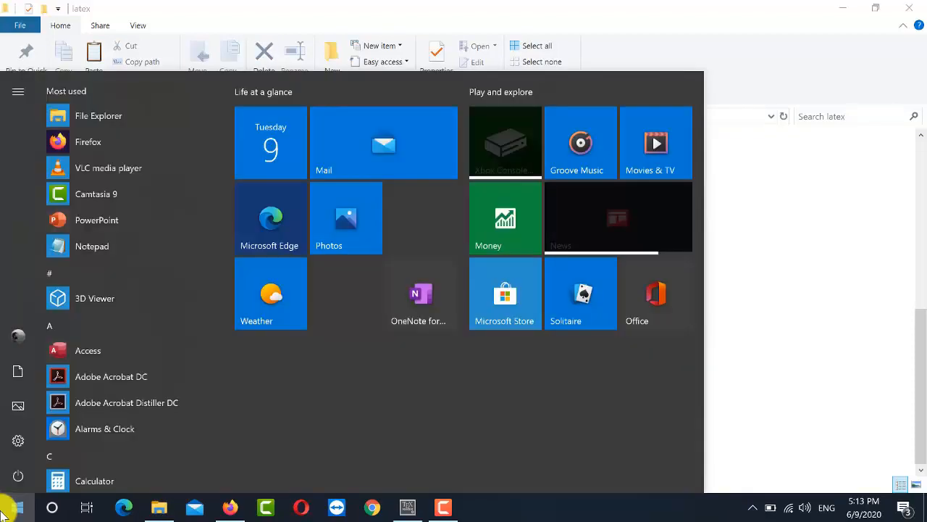
pyautogui.write('mik')
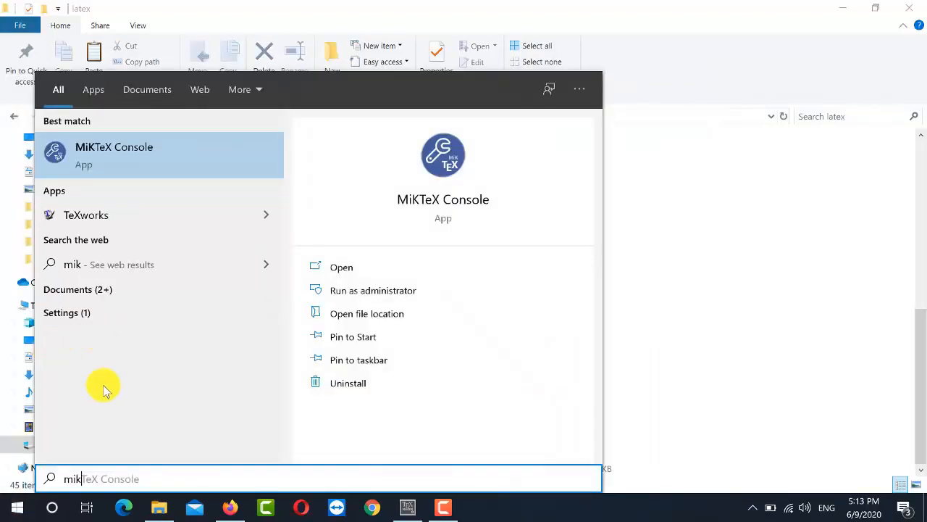
pyautogui.moveTo(124, 149)
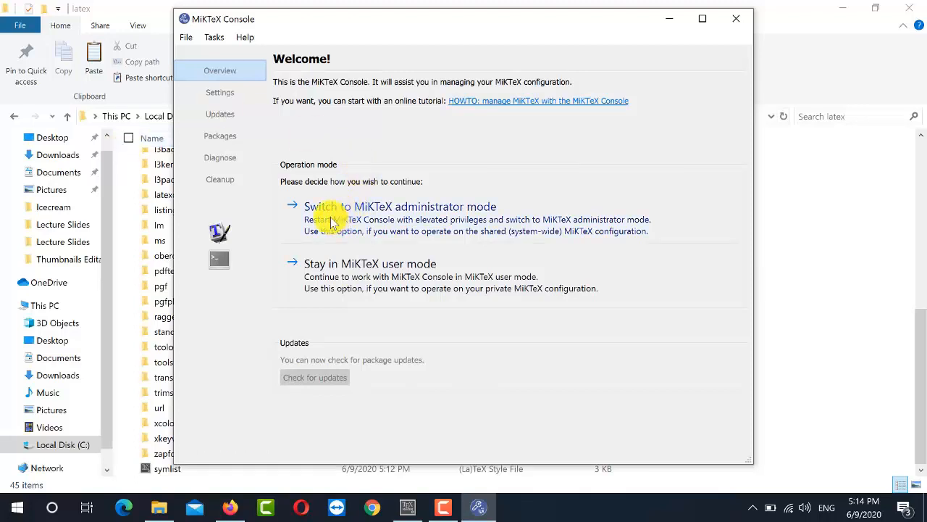
# Switch MiKTeX Console to administrator mode and refresh the file name database from Tasks.
pyautogui.click(400, 206)
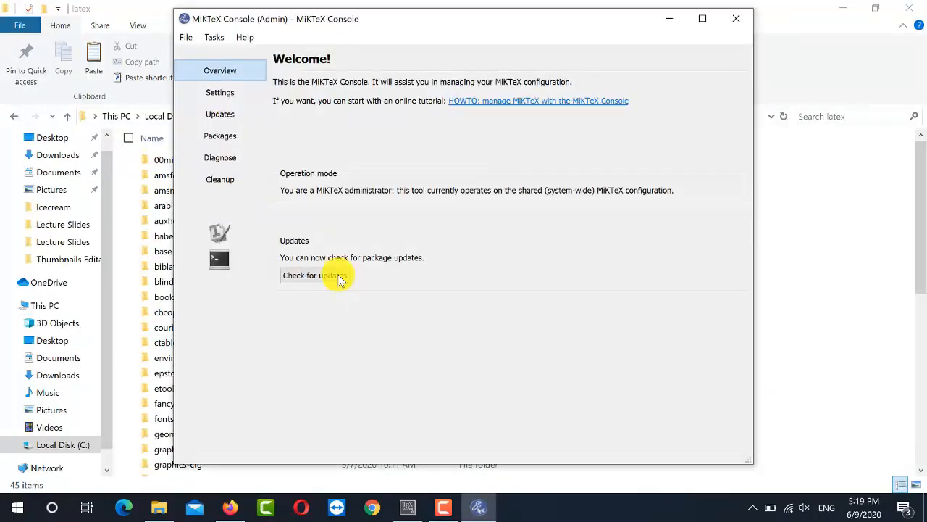
pyautogui.click(214, 38)
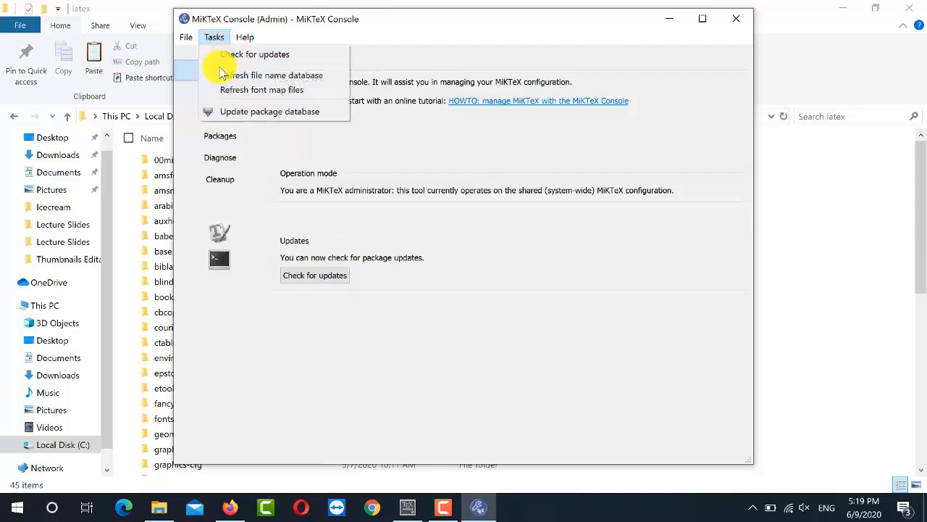
pyautogui.moveTo(272, 75)
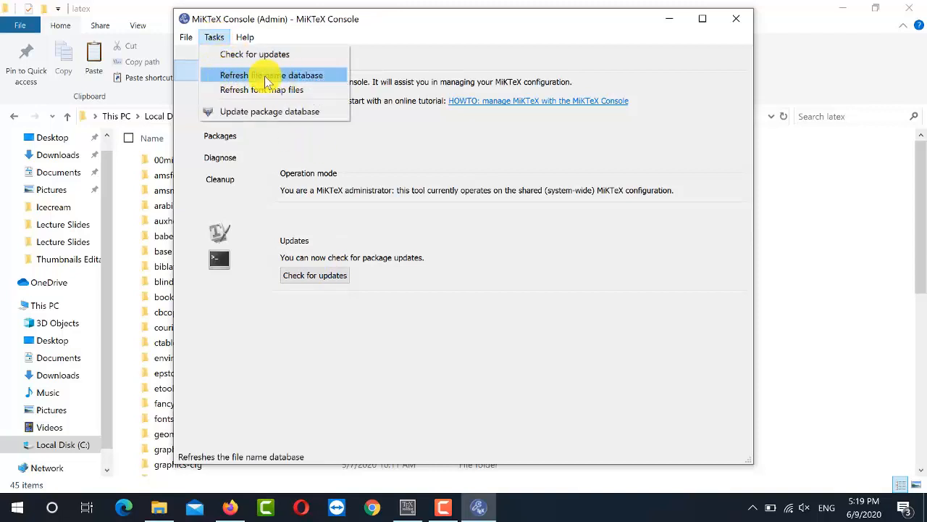
pyautogui.moveTo(252, 80)
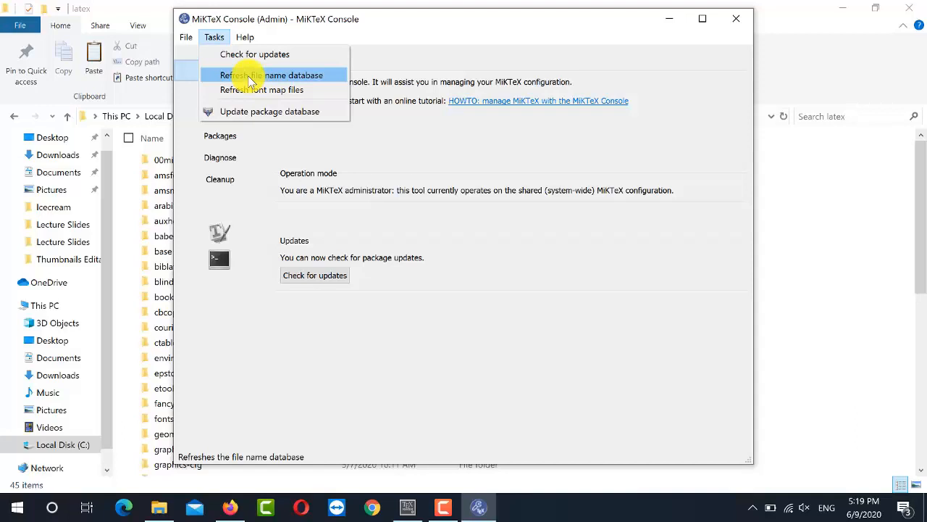
pyautogui.click(273, 75)
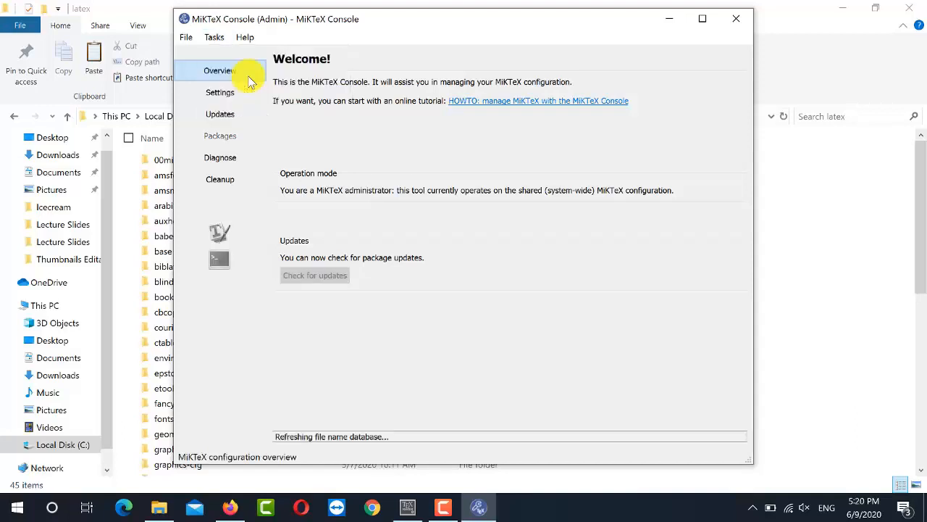
pyautogui.moveTo(462, 368)
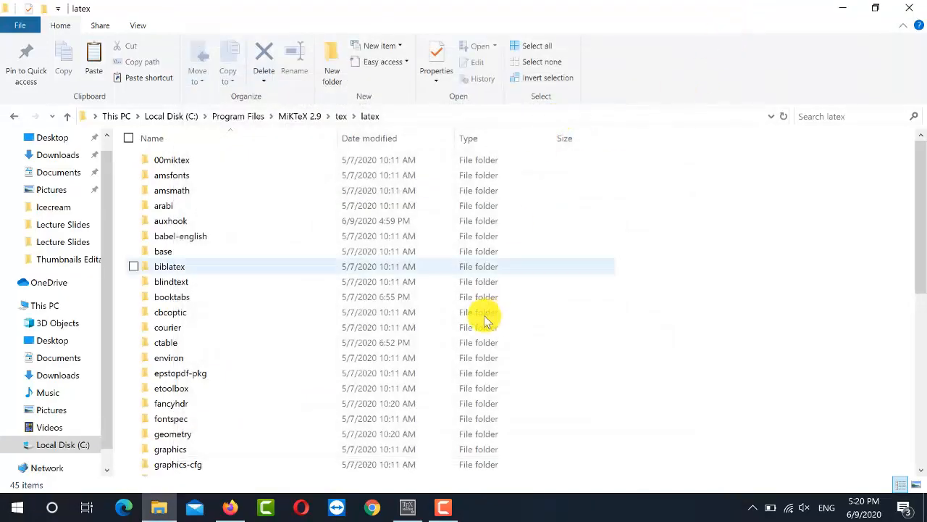
# Return to TeXmaker and recompile the symlist test document with Quick Build.
pyautogui.click(406, 508)
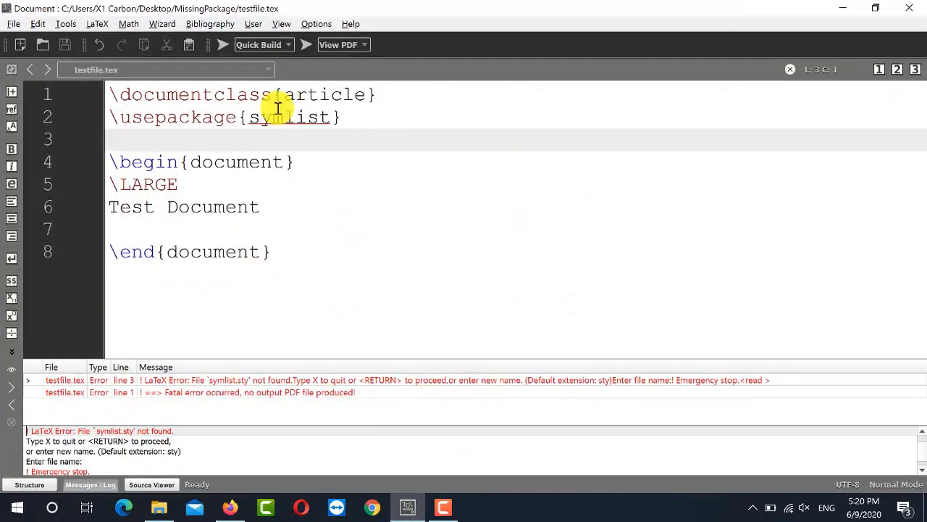
pyautogui.click(221, 45)
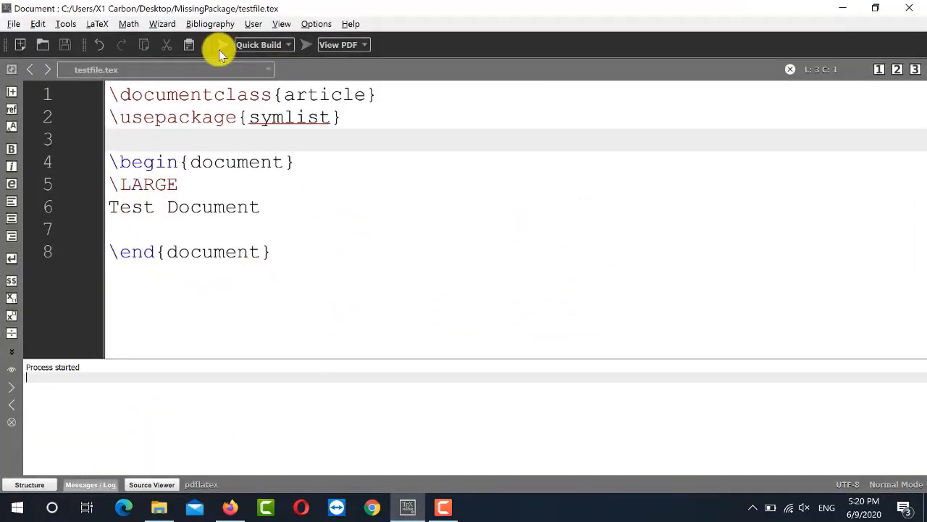